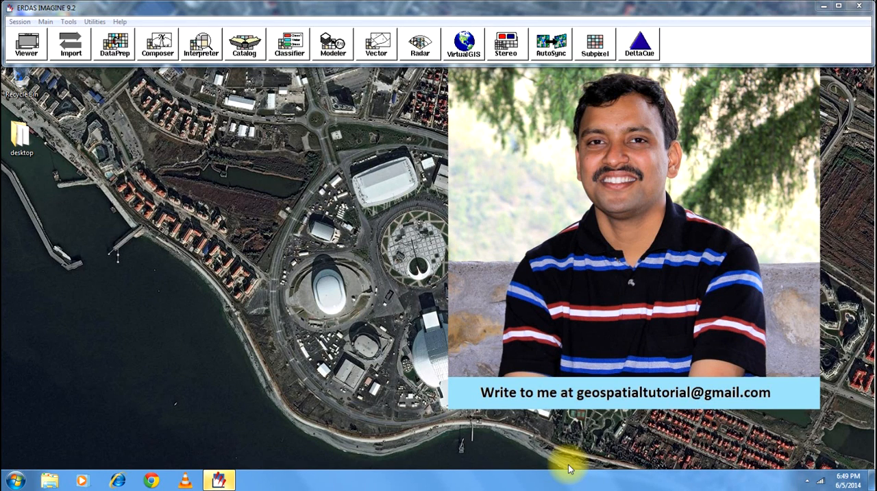
{"action": "mouse_move", "coordinate": [500, 336]}
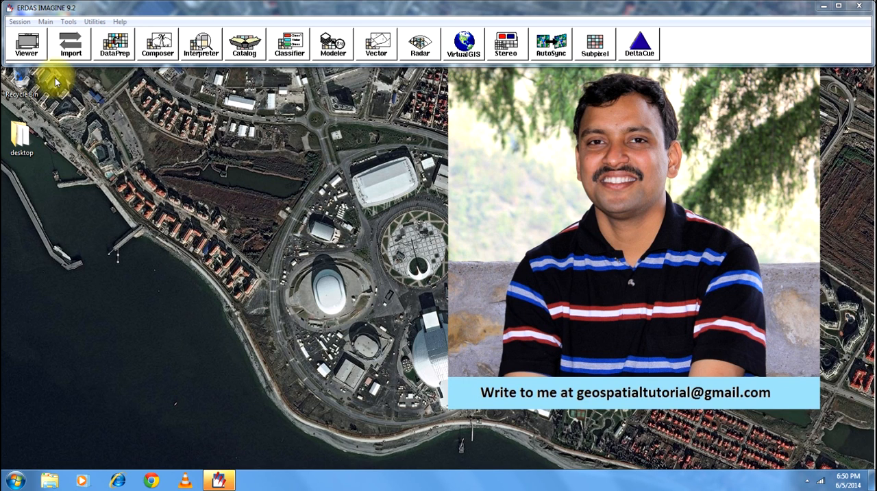
Step: Open haliyal.img from recent files in a new viewer and fit it to the window
{"action": "left_click", "coordinate": [26, 43]}
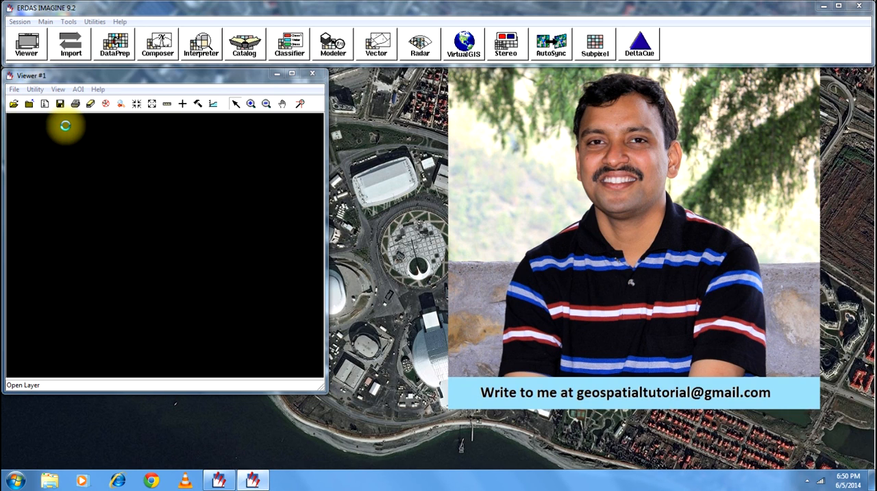
{"action": "left_click", "coordinate": [13, 103]}
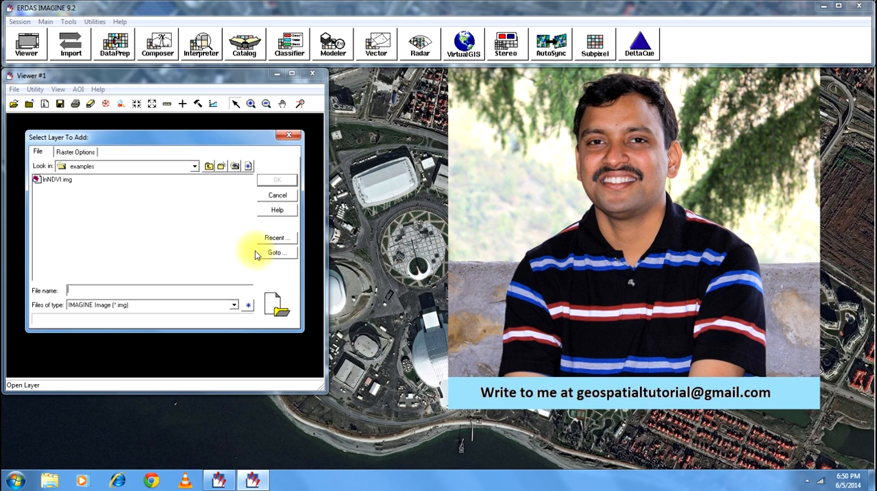
{"action": "left_click", "coordinate": [277, 238]}
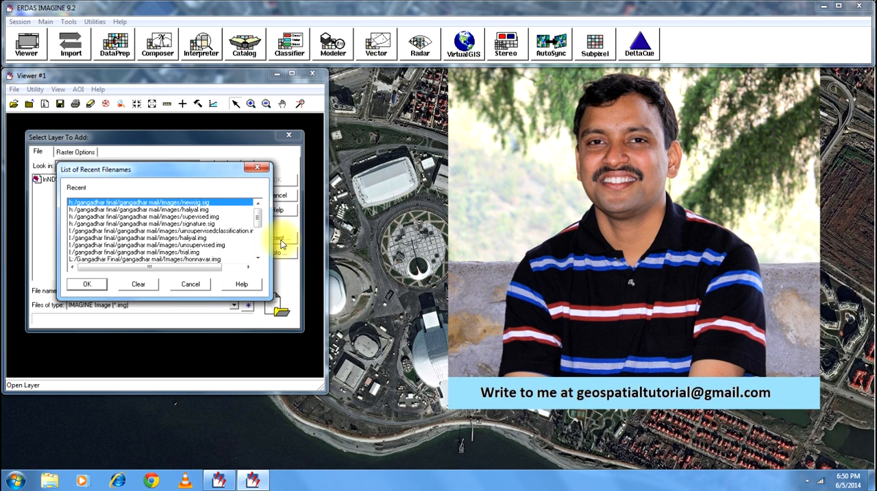
{"action": "left_click", "coordinate": [161, 213]}
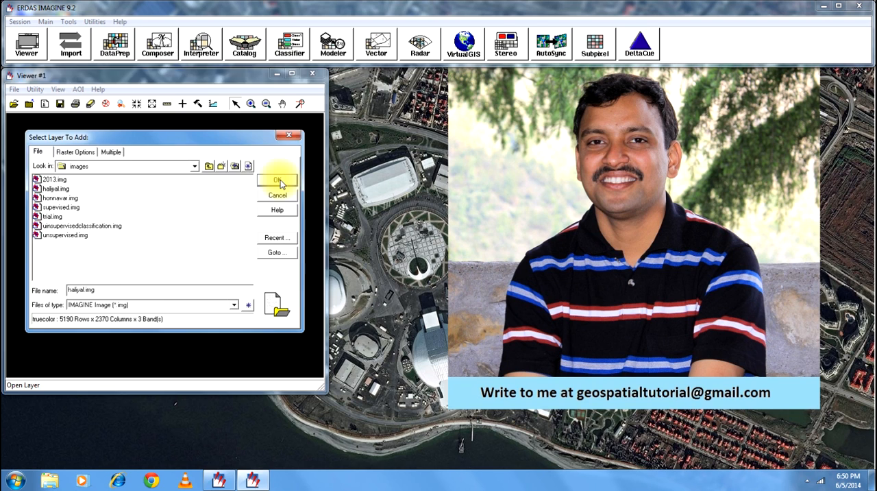
{"action": "left_click", "coordinate": [277, 180]}
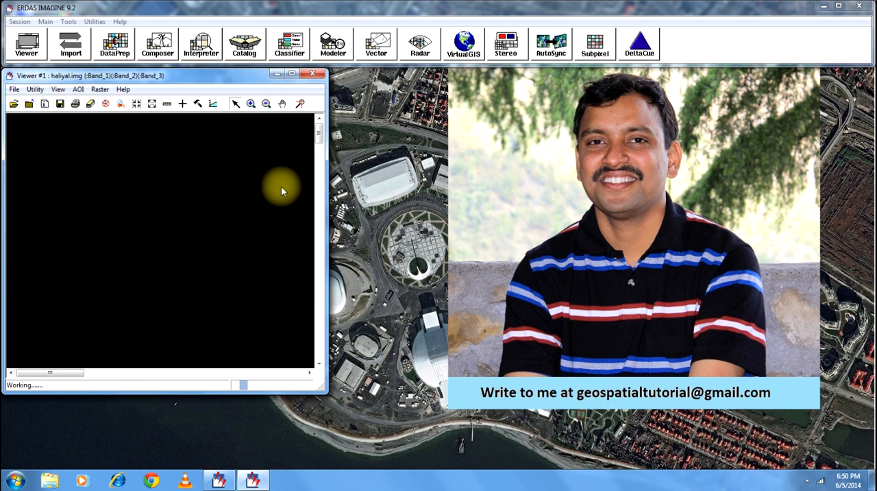
{"action": "right_click", "coordinate": [281, 191]}
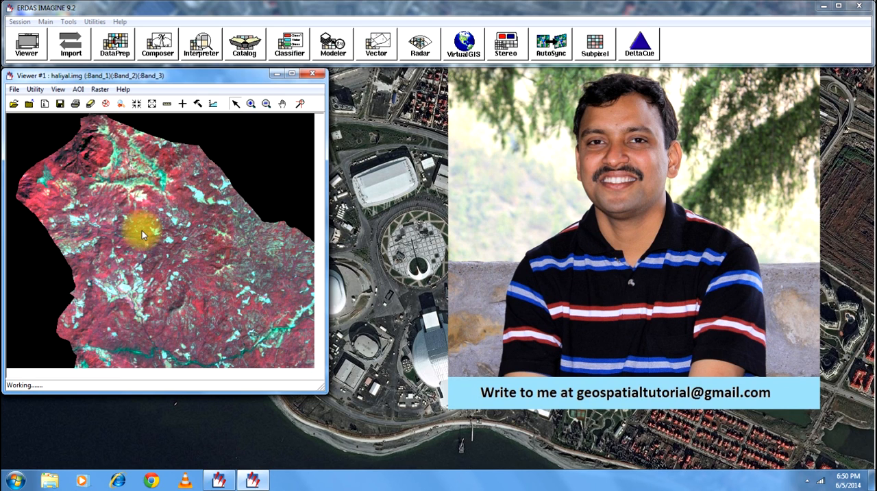
{"action": "left_click", "coordinate": [251, 104]}
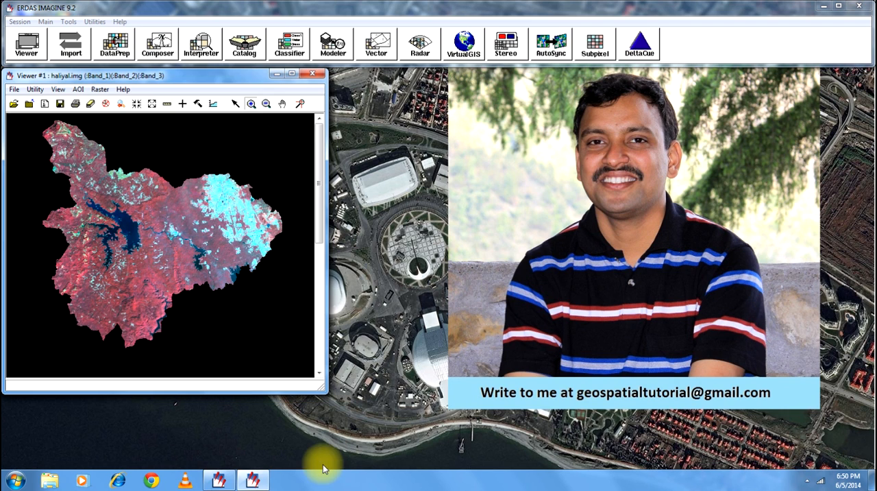
{"action": "mouse_move", "coordinate": [336, 164]}
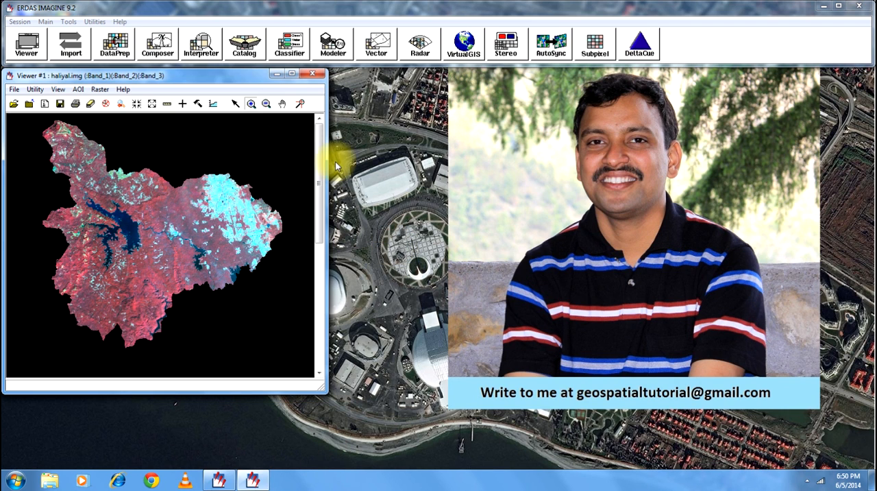
Step: Launch the Signature Editor from the Classifier tools and close the Classification menu
{"action": "left_click", "coordinate": [288, 43]}
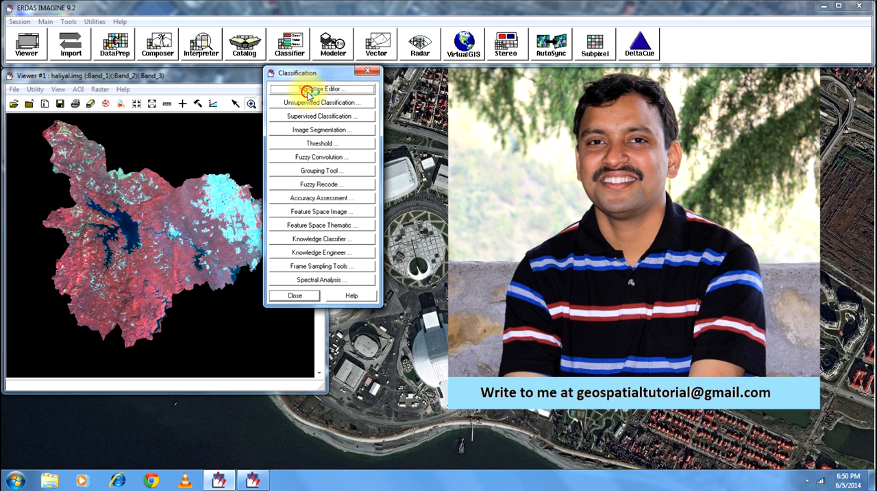
{"action": "left_click", "coordinate": [321, 88]}
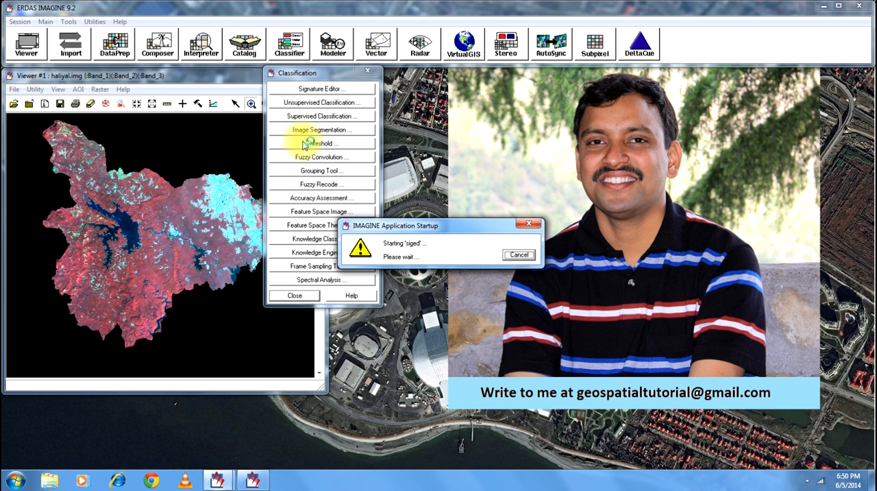
{"action": "mouse_move", "coordinate": [465, 301]}
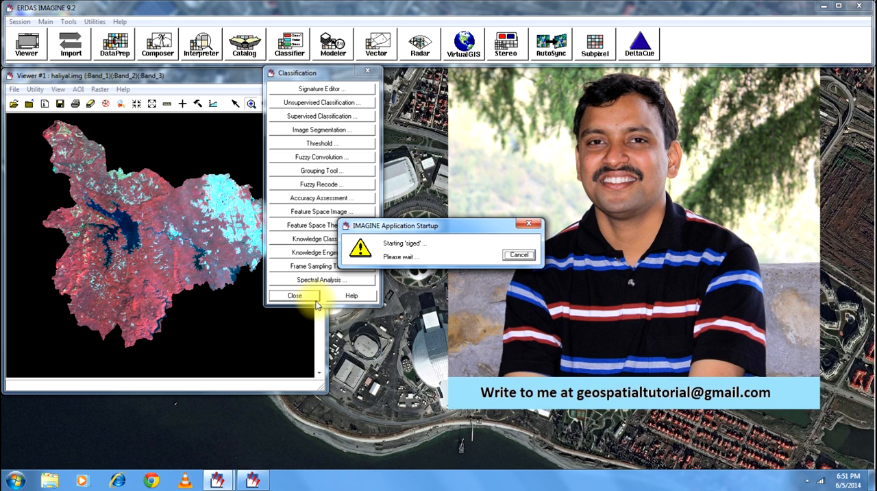
{"action": "left_click", "coordinate": [294, 294]}
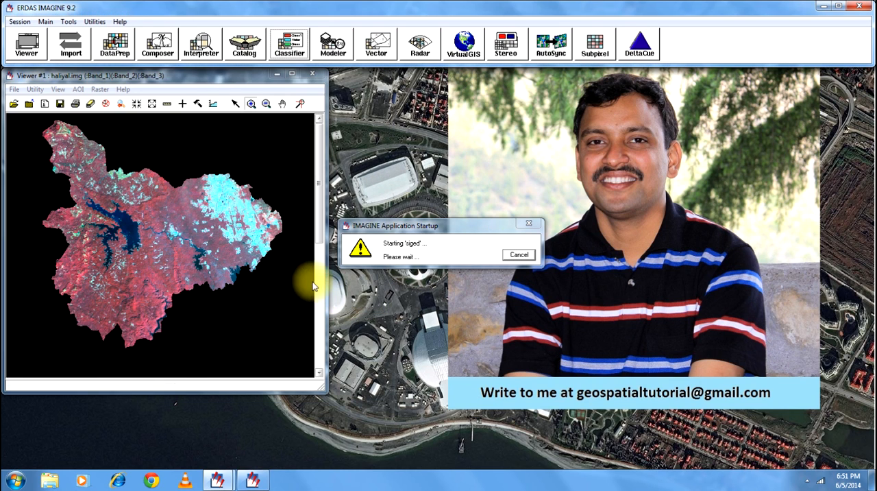
{"action": "mouse_move", "coordinate": [483, 239]}
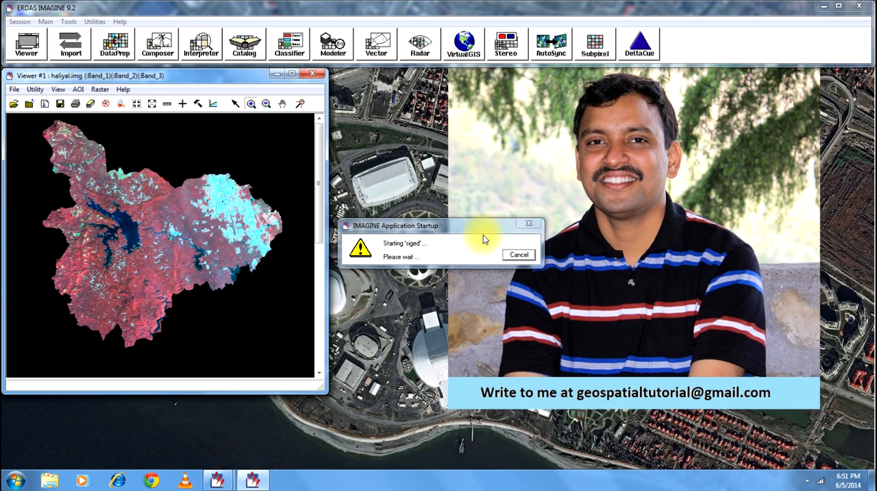
{"action": "mouse_move", "coordinate": [480, 238]}
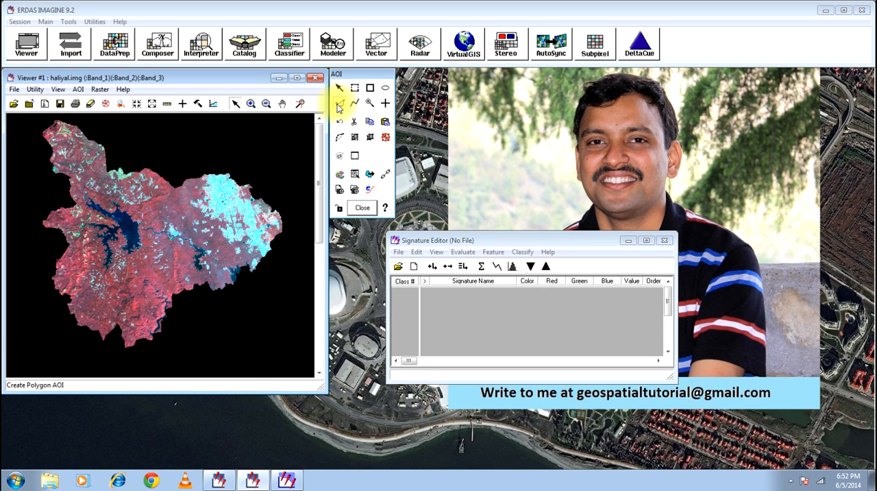
{"action": "mouse_move", "coordinate": [138, 231]}
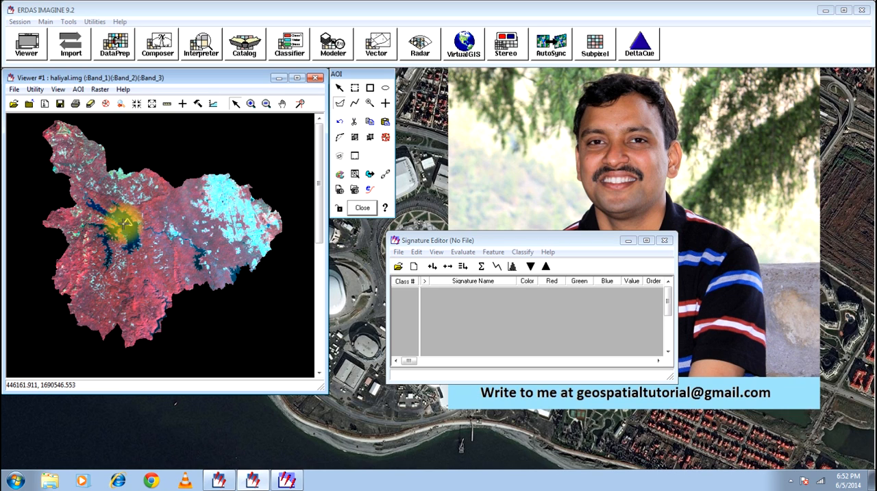
{"action": "mouse_move", "coordinate": [127, 224]}
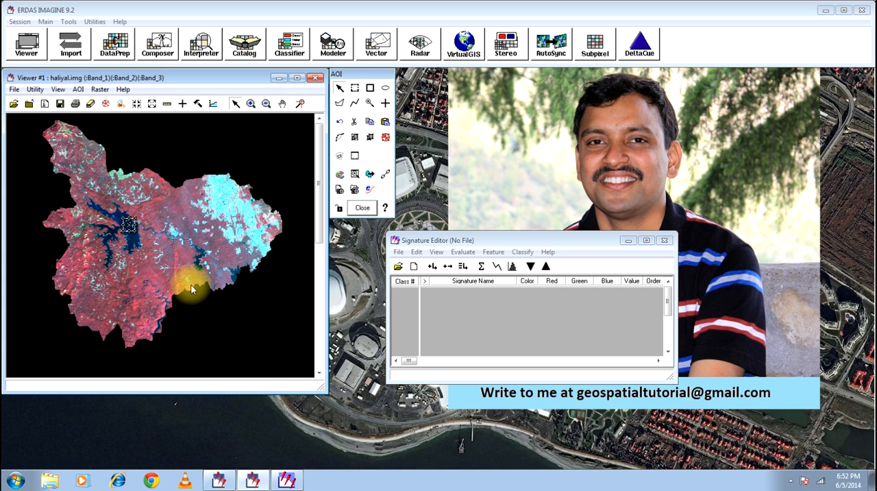
{"action": "mouse_move", "coordinate": [199, 288]}
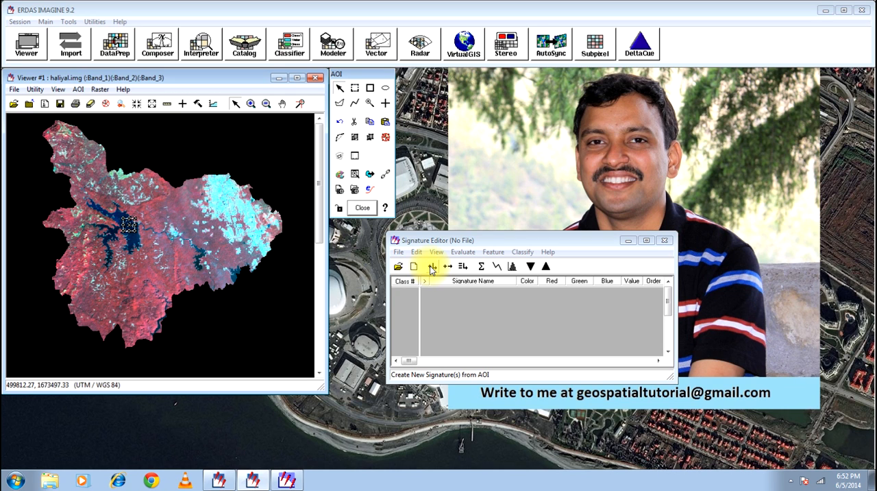
Step: Create a signature from the lake AOI, rename Class 1 to Water, and colour it blue
{"action": "left_click", "coordinate": [432, 266]}
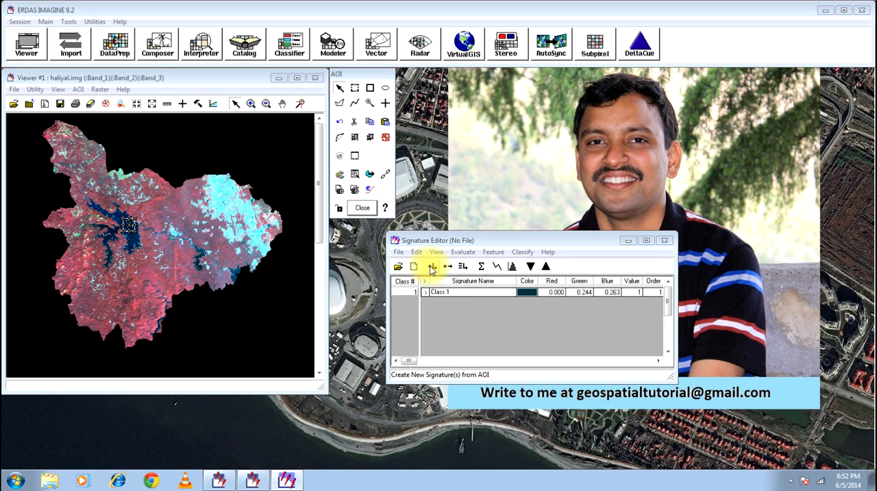
{"action": "left_click", "coordinate": [449, 299]}
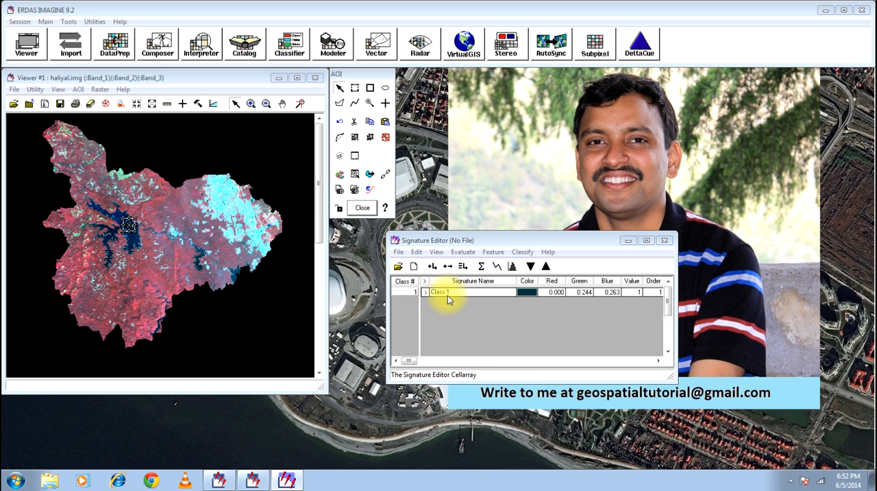
{"action": "double_click", "coordinate": [440, 292]}
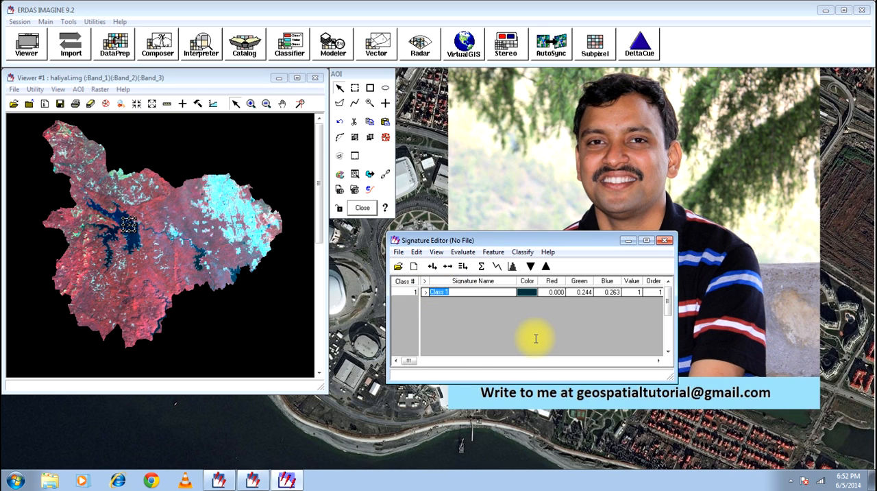
{"action": "type", "text": "Water"}
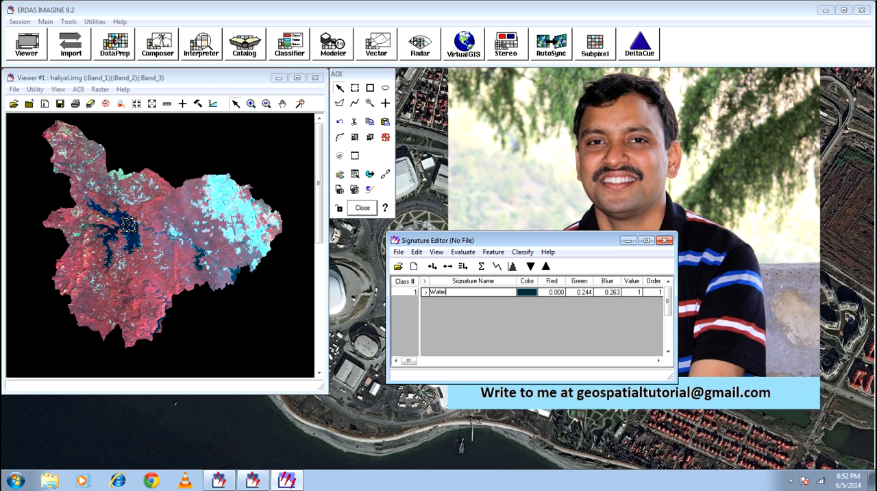
{"action": "left_click", "coordinate": [527, 291]}
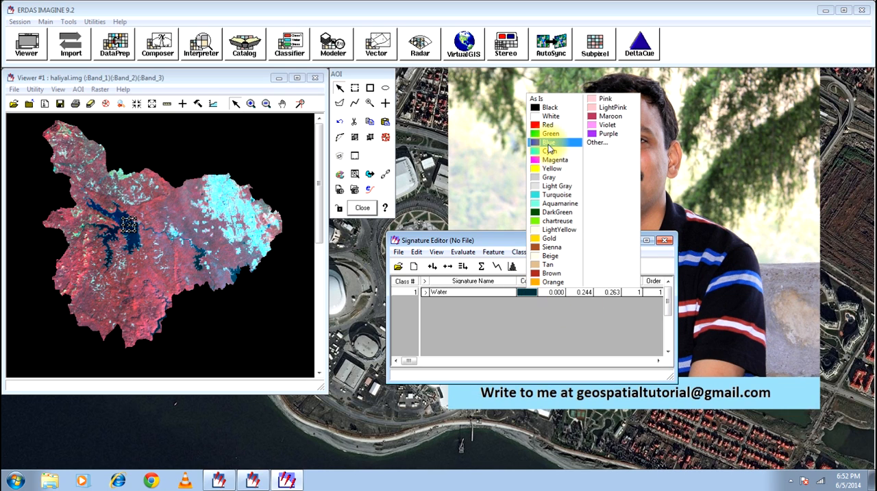
{"action": "left_click", "coordinate": [550, 142]}
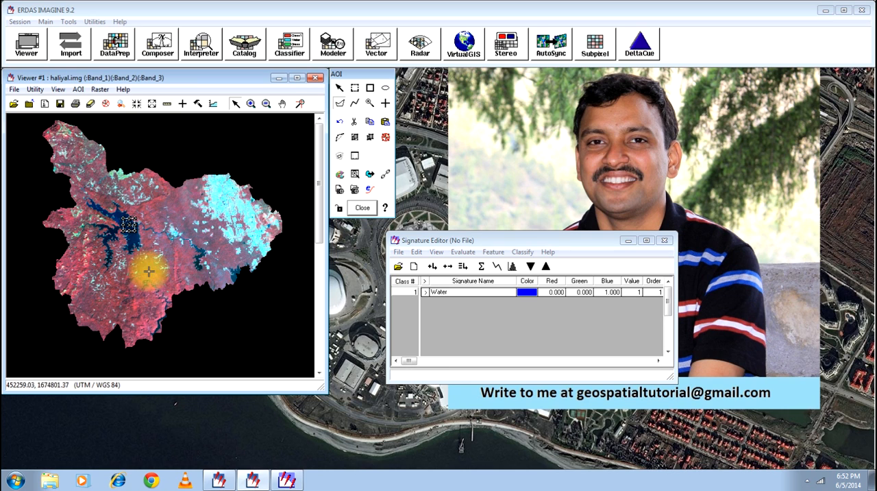
{"action": "mouse_move", "coordinate": [143, 265]}
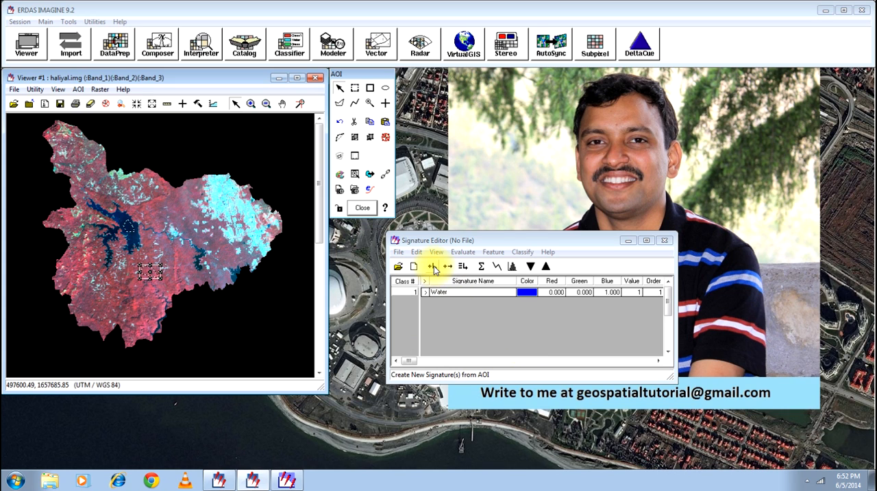
Step: Create a signature from the vegetation AOI and name it Vegitation
{"action": "left_click", "coordinate": [432, 266]}
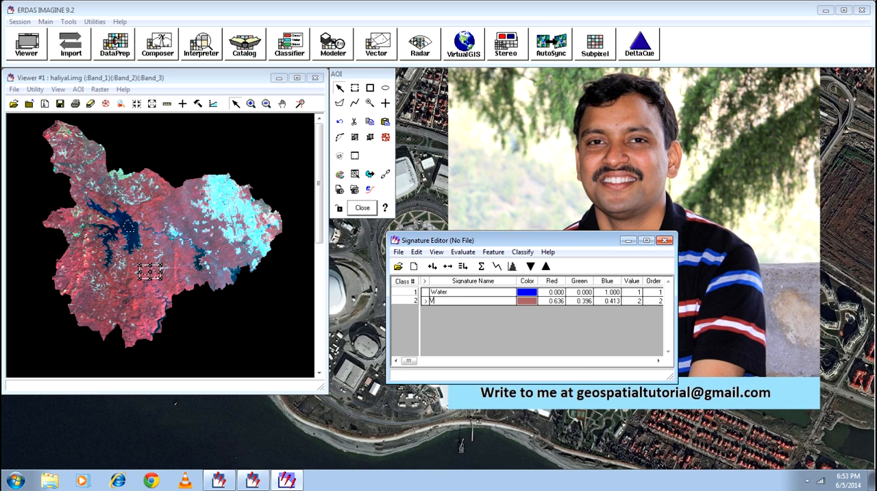
{"action": "type", "text": "Vegital"}
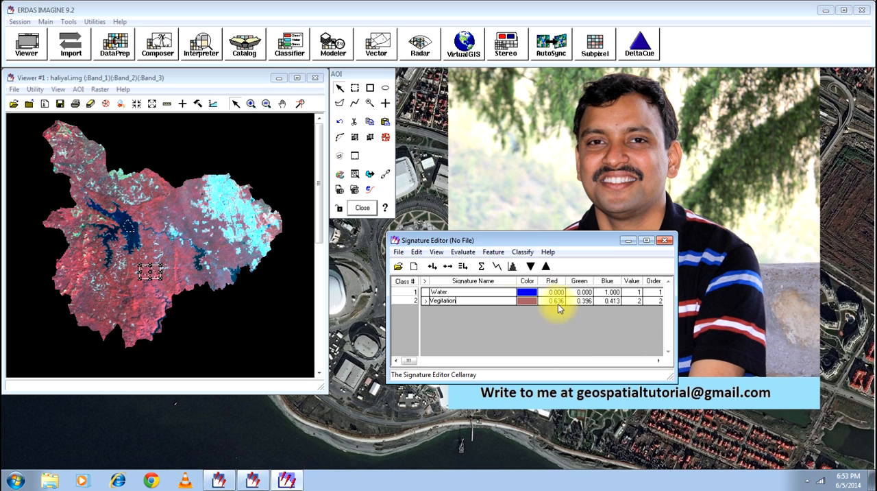
{"action": "left_click", "coordinate": [527, 301]}
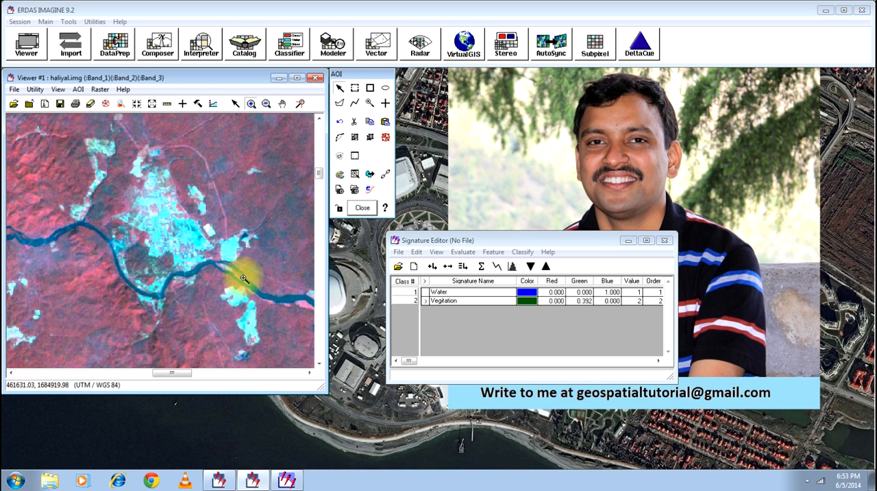
Step: Outline a built-up area, create the Urban signature, and colour it red
{"action": "left_click", "coordinate": [339, 102]}
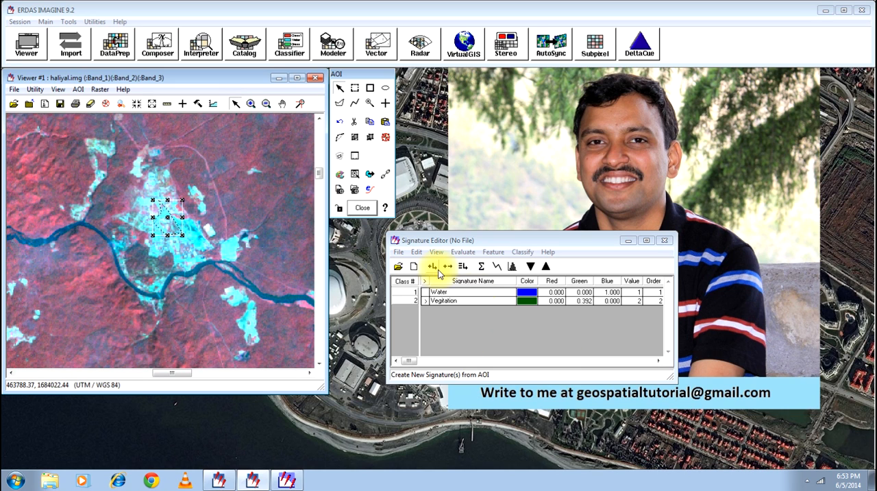
{"action": "left_click", "coordinate": [431, 266]}
{"action": "type", "text": "Urban"}
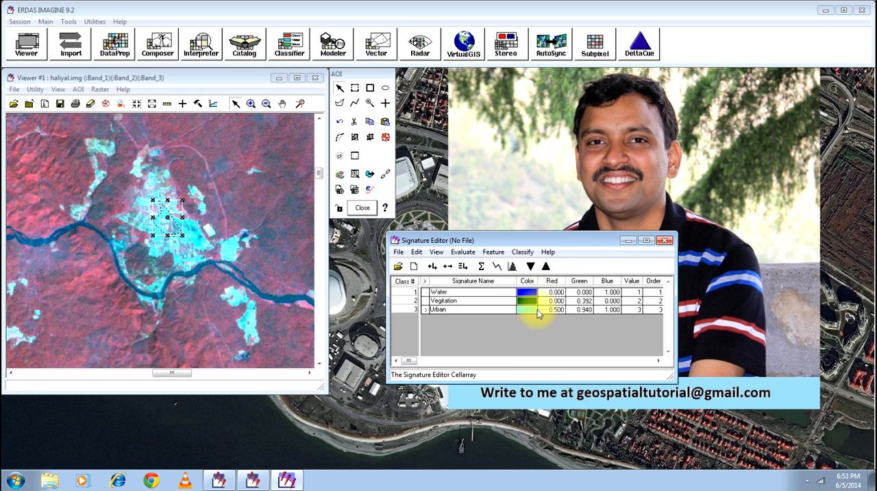
{"action": "left_click", "coordinate": [527, 310]}
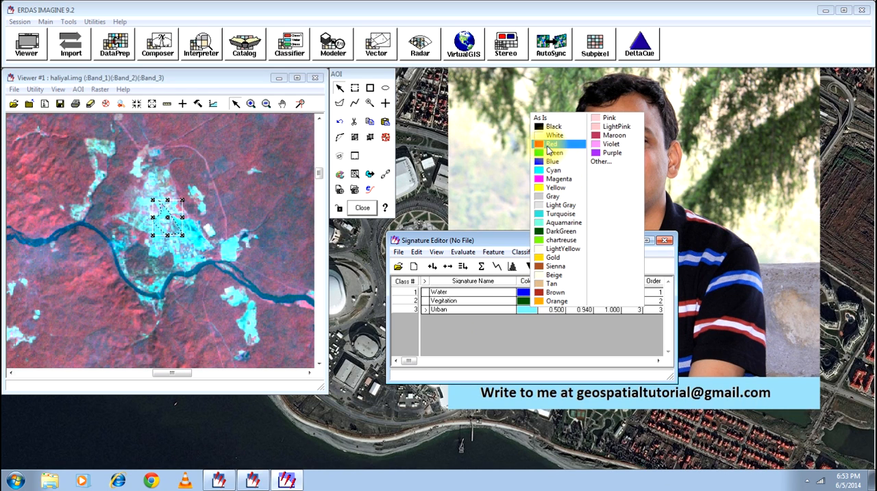
{"action": "left_click", "coordinate": [554, 143]}
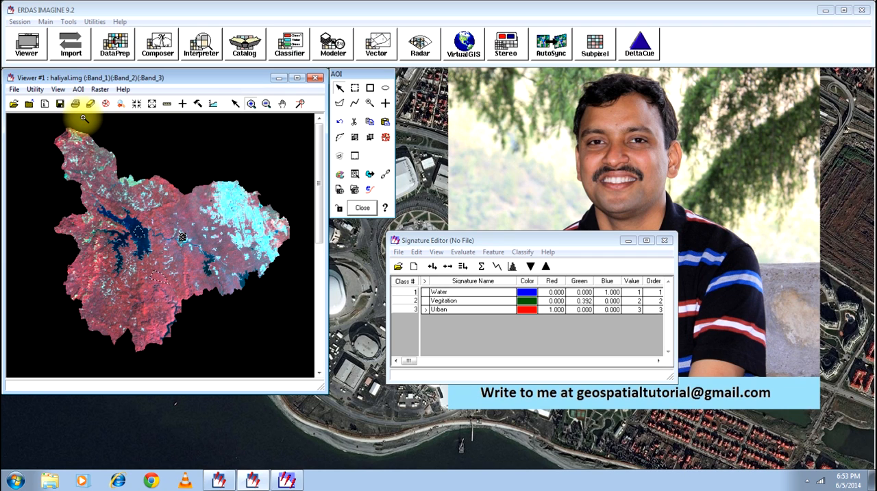
Step: Save all three signatures as signatur.sig in the images folder
{"action": "left_click", "coordinate": [439, 292]}
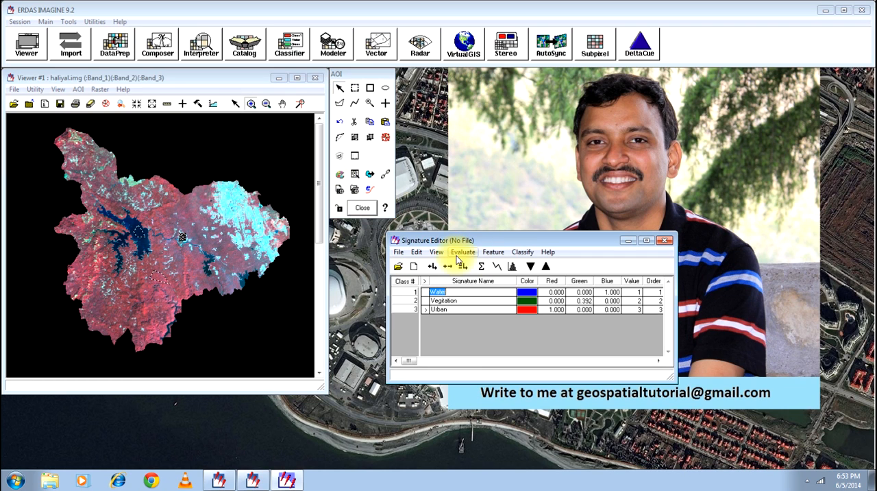
{"action": "left_click", "coordinate": [398, 251]}
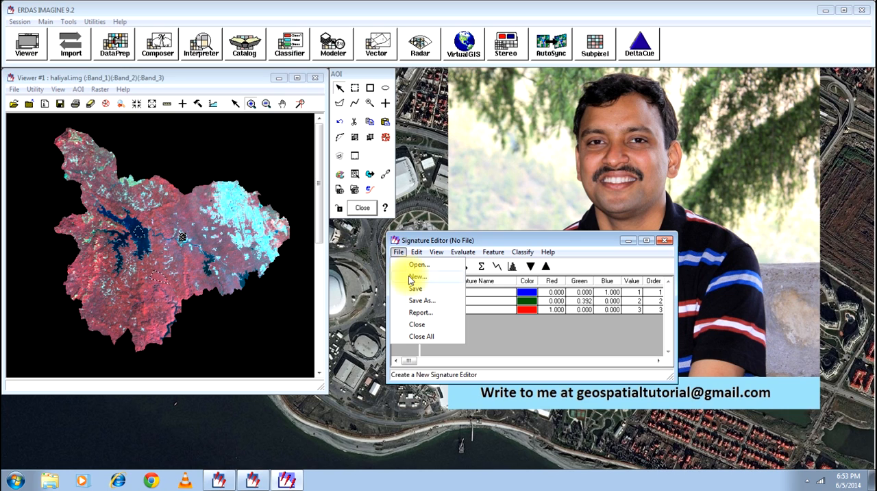
{"action": "left_click", "coordinate": [422, 301]}
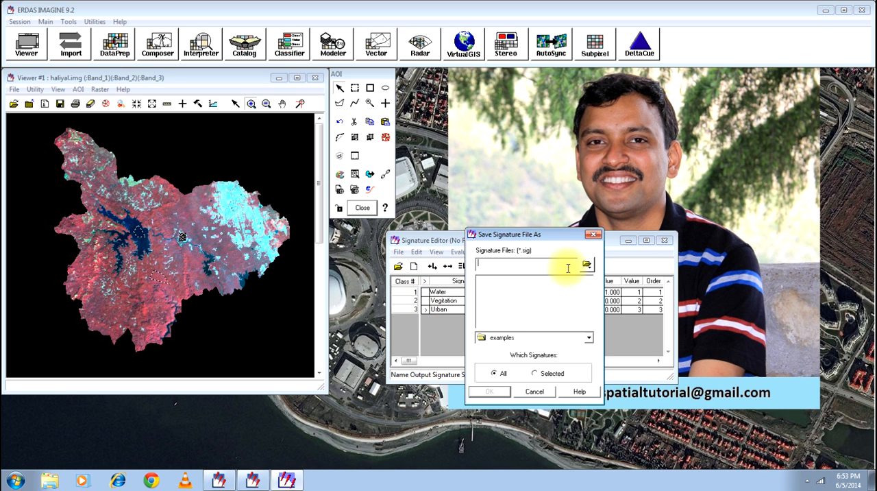
{"action": "left_click", "coordinate": [587, 265]}
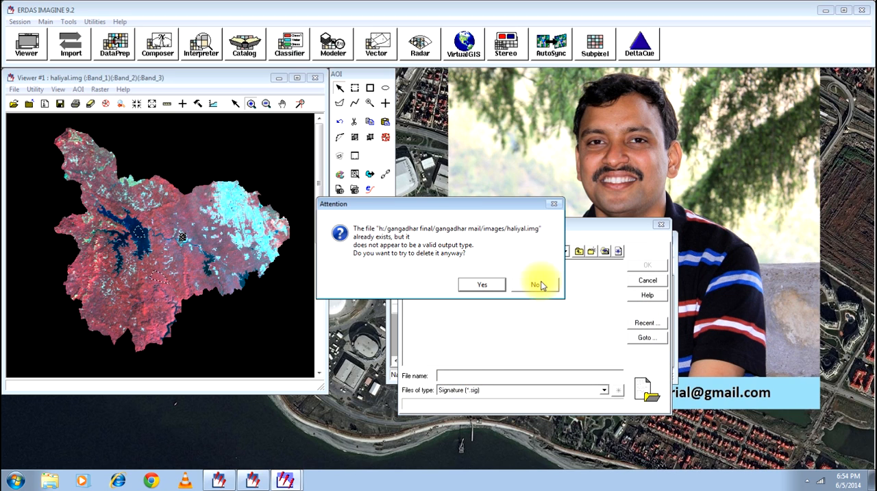
{"action": "left_click", "coordinate": [537, 284]}
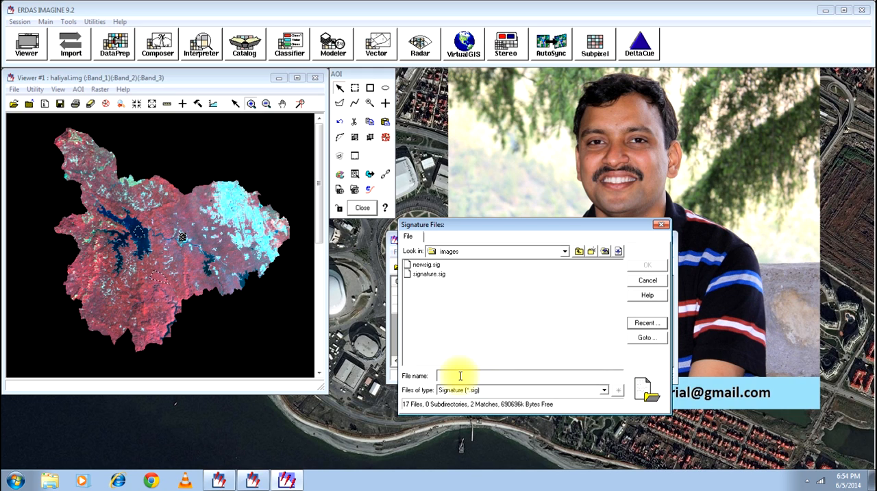
{"action": "type", "text": "st"}
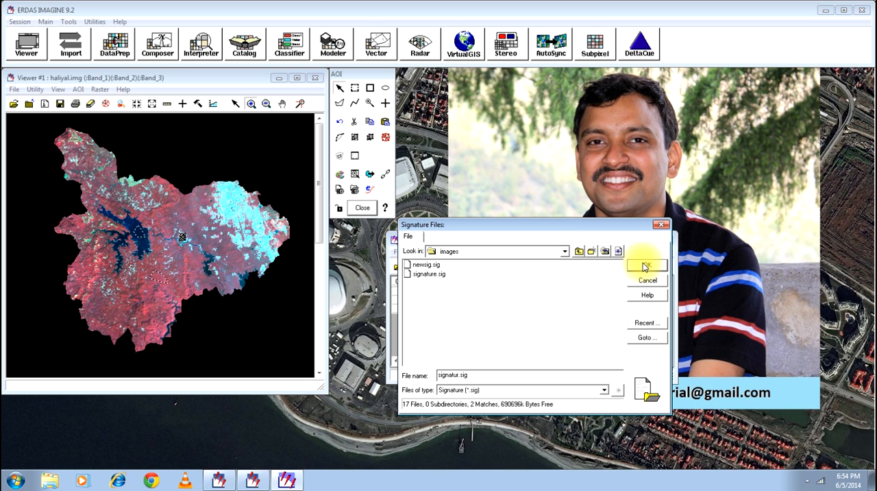
{"action": "left_click", "coordinate": [646, 266]}
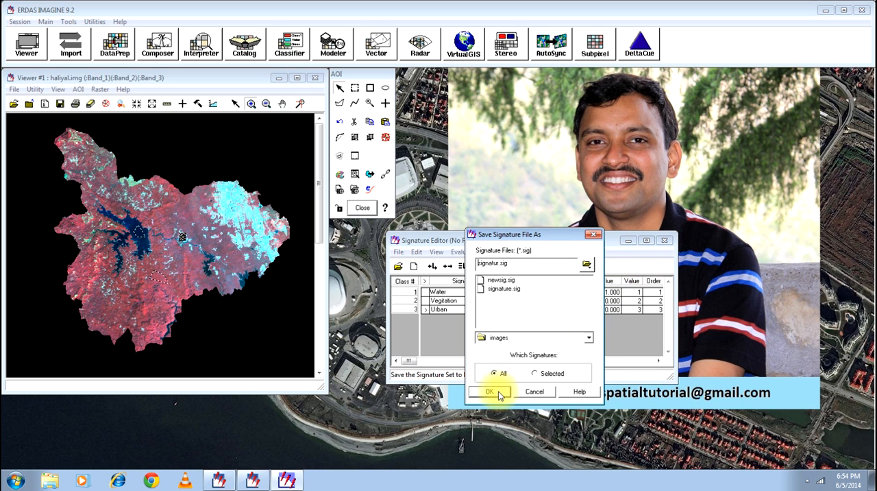
{"action": "left_click", "coordinate": [489, 391]}
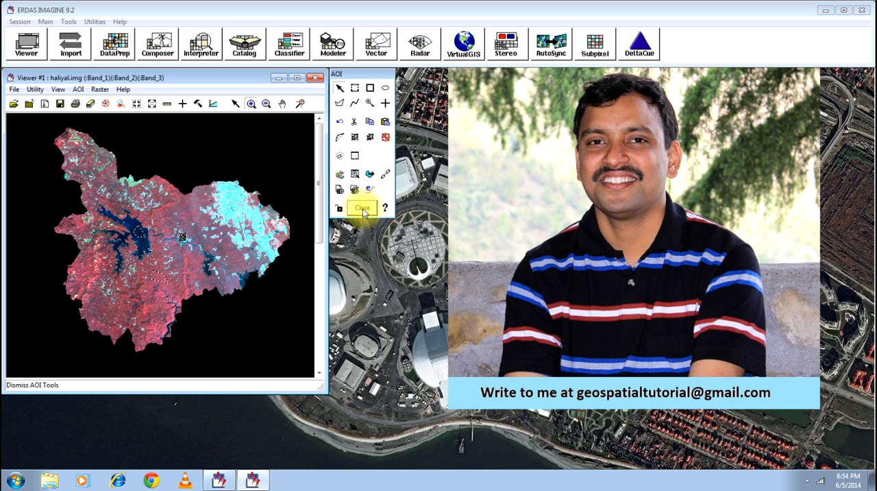
Step: Close the AOI tool palette and open the Classifier tool list
{"action": "left_click", "coordinate": [364, 207]}
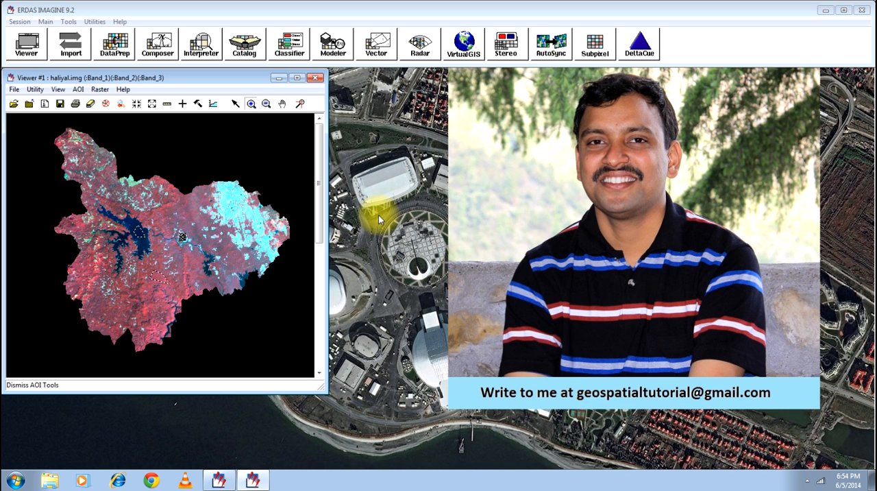
{"action": "mouse_move", "coordinate": [274, 60]}
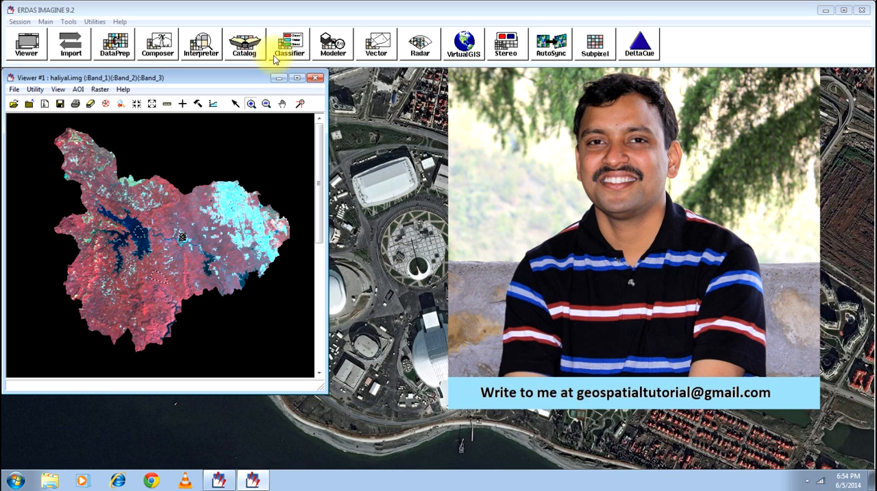
{"action": "left_click", "coordinate": [288, 43]}
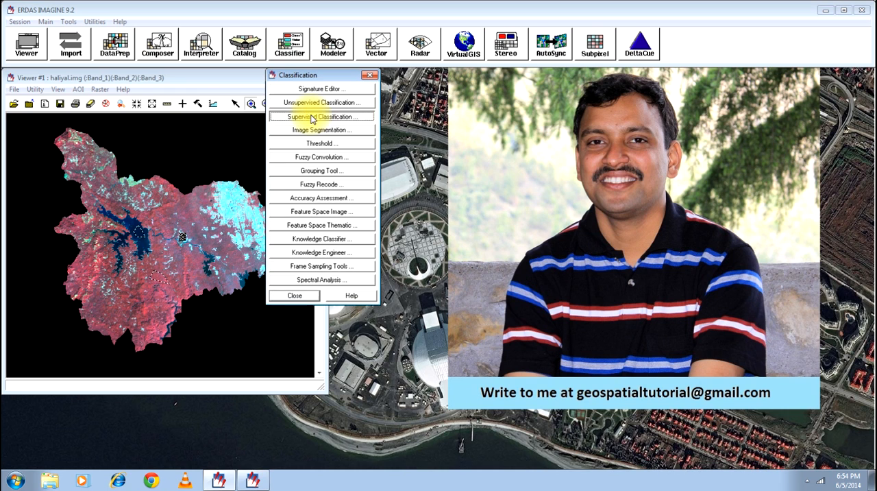
Step: Open Supervised Classification and set haliyal.img as the input raster file
{"action": "left_click", "coordinate": [323, 115]}
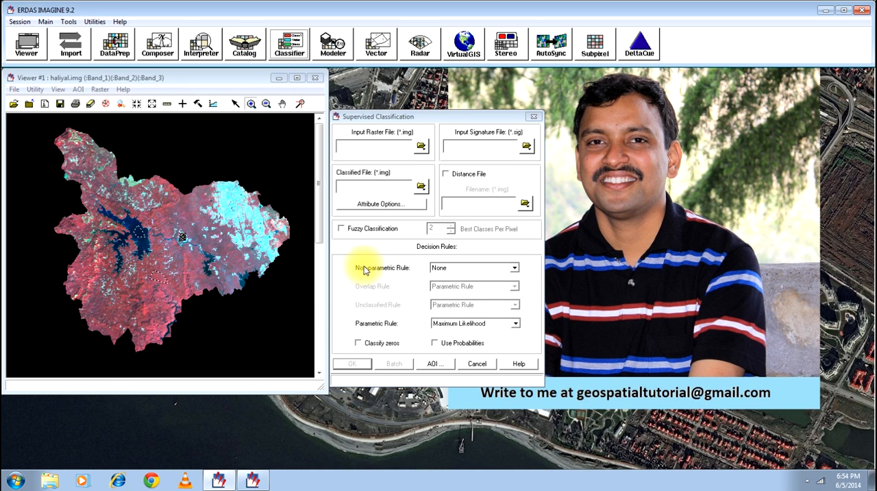
{"action": "mouse_move", "coordinate": [422, 146]}
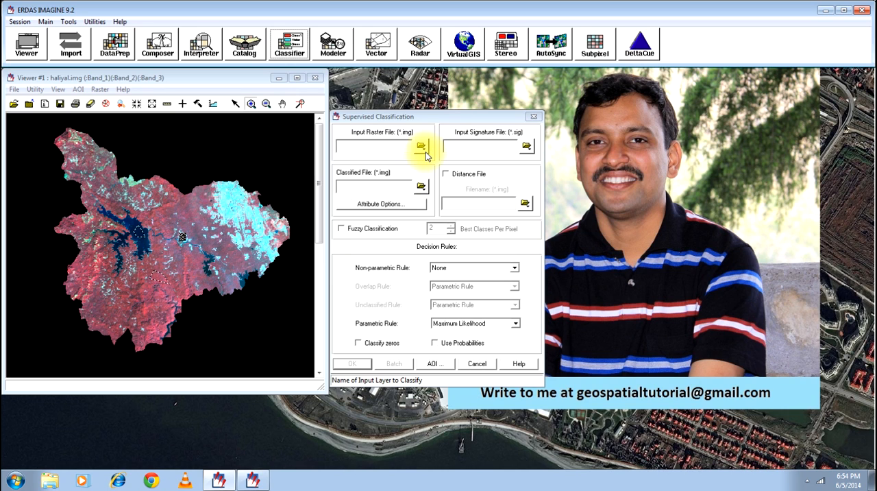
{"action": "left_click", "coordinate": [421, 144]}
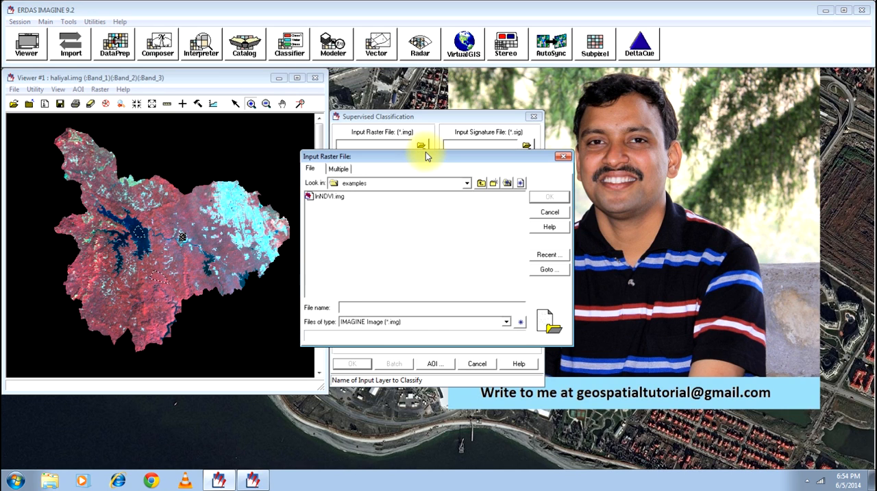
{"action": "left_click", "coordinate": [549, 254]}
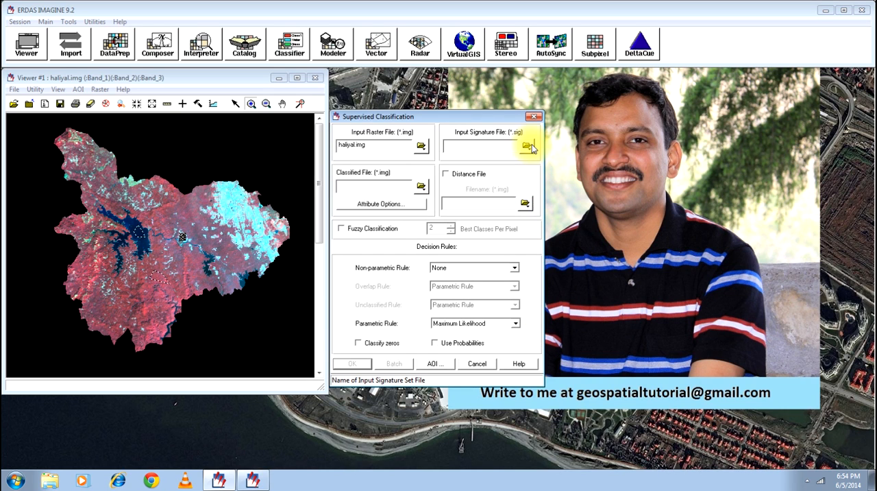
Step: Choose signatur.sig from recent files as the input signature file
{"action": "left_click", "coordinate": [526, 144]}
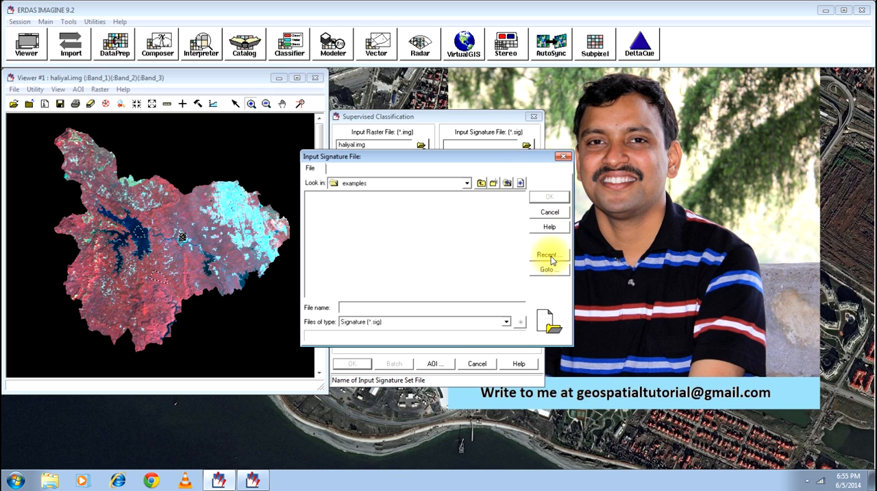
{"action": "left_click", "coordinate": [548, 255]}
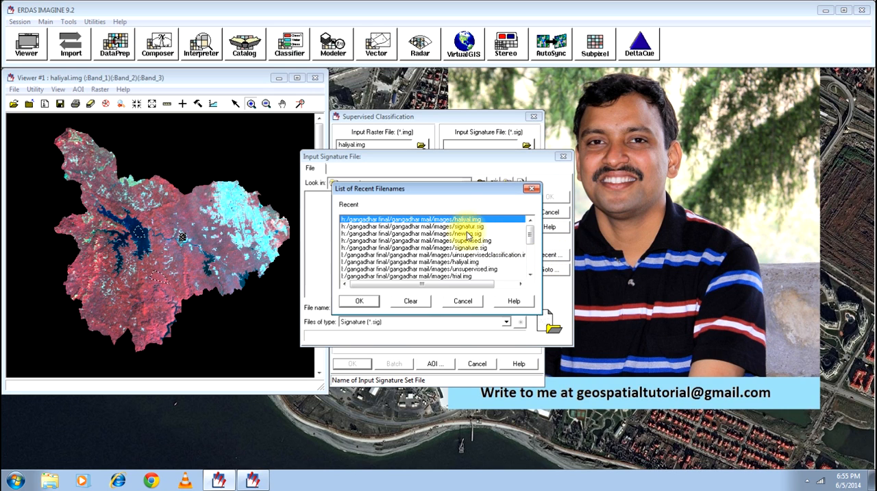
{"action": "left_click", "coordinate": [431, 226]}
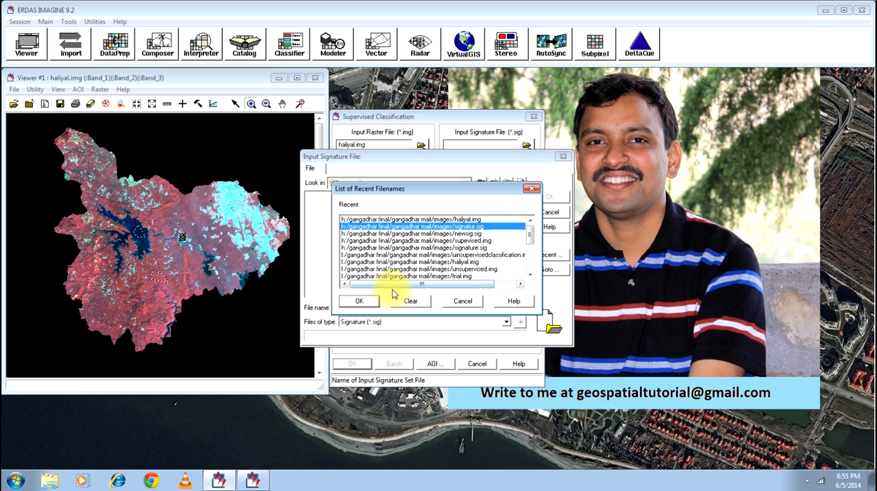
{"action": "left_click", "coordinate": [359, 301]}
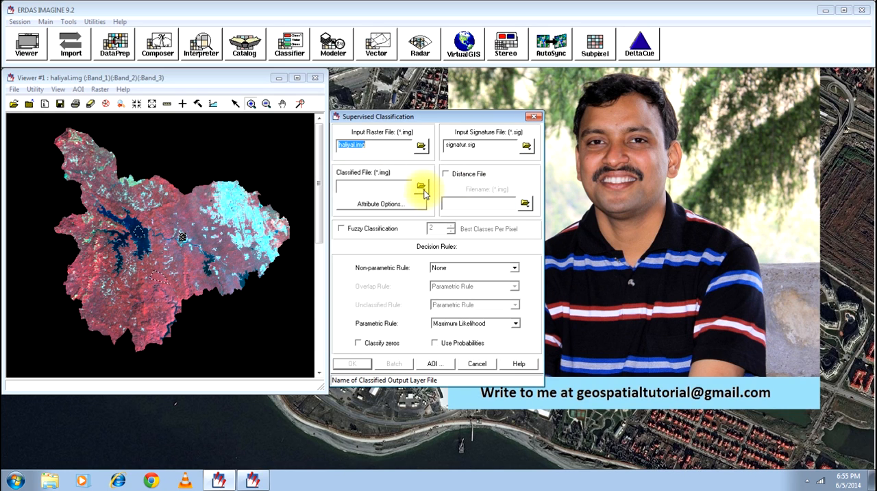
Step: Set the classified output file to supevisedclassification.img in the images folder
{"action": "left_click", "coordinate": [420, 186]}
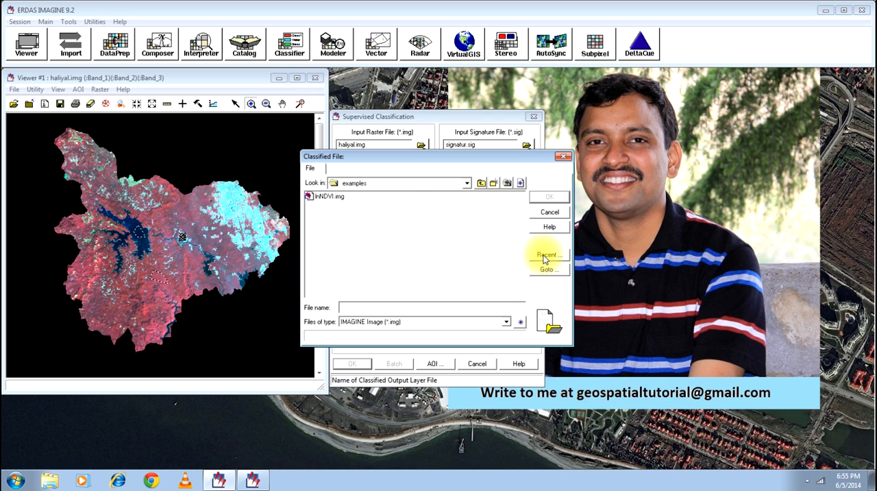
{"action": "left_click", "coordinate": [549, 254]}
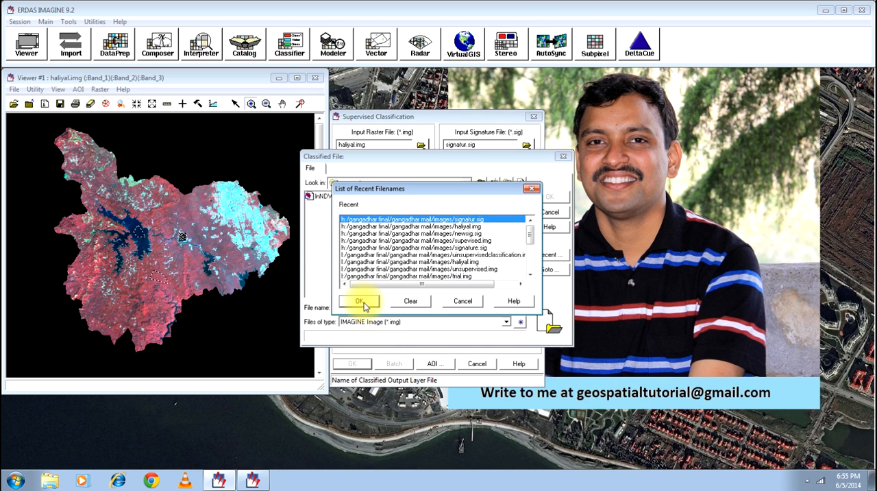
{"action": "left_click", "coordinate": [359, 300]}
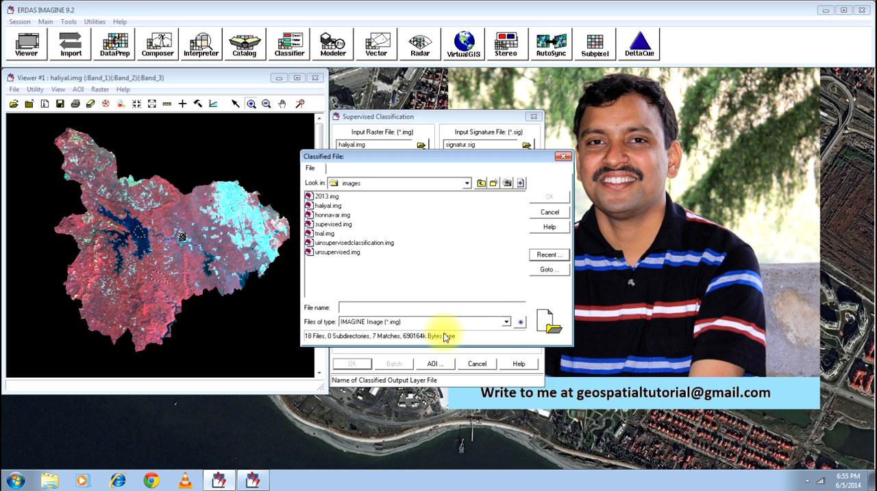
{"action": "type", "text": "supevisedc"}
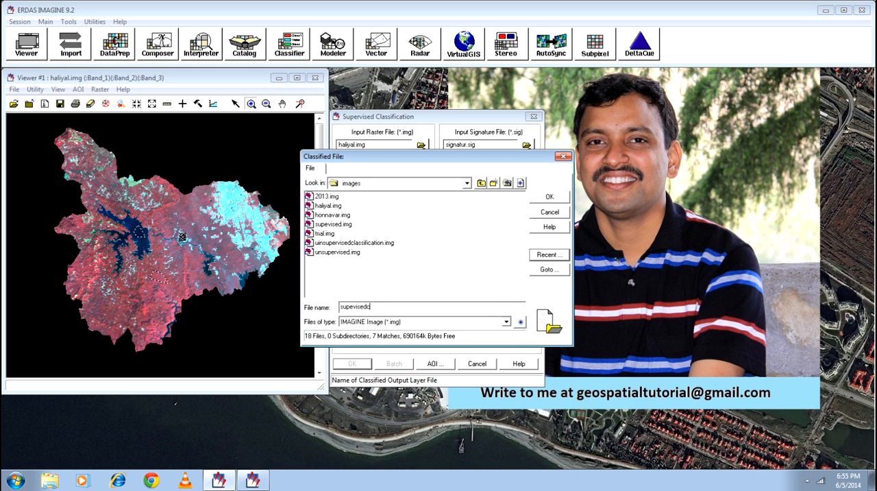
{"action": "type", "text": "lassification.img"}
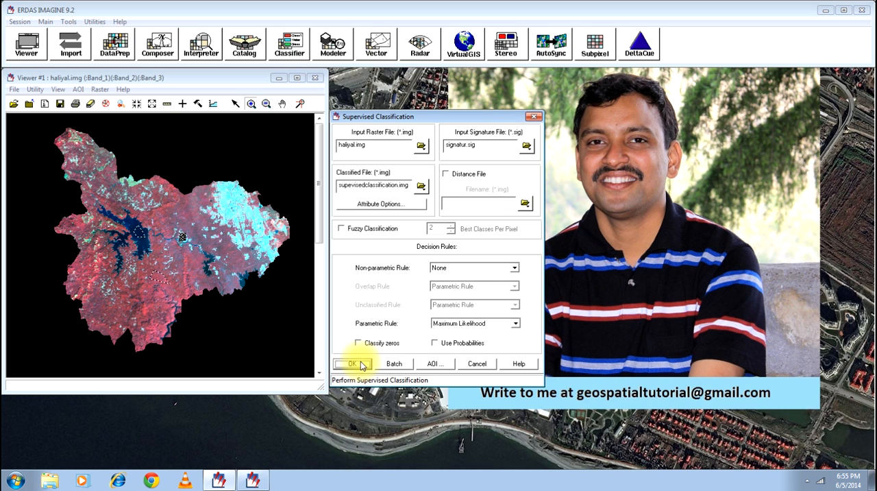
Step: Run the supervised classification and dismiss the job dialog once it reaches Done
{"action": "left_click", "coordinate": [352, 364]}
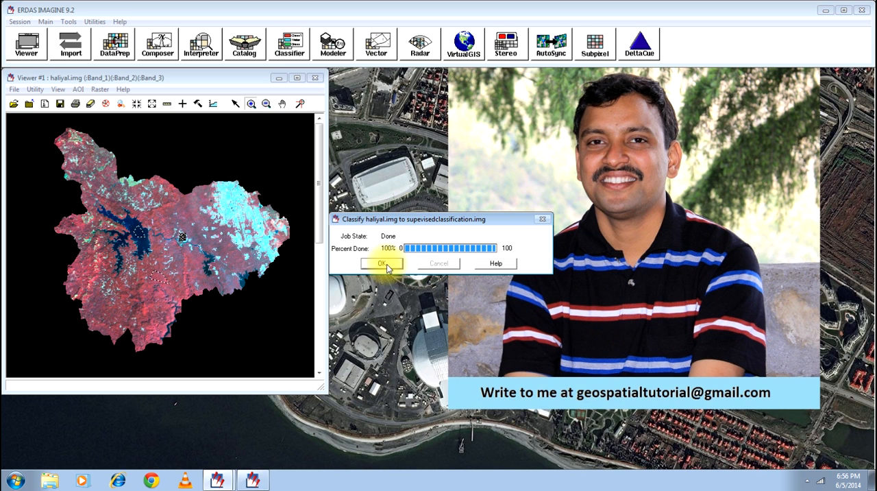
{"action": "left_click", "coordinate": [382, 263]}
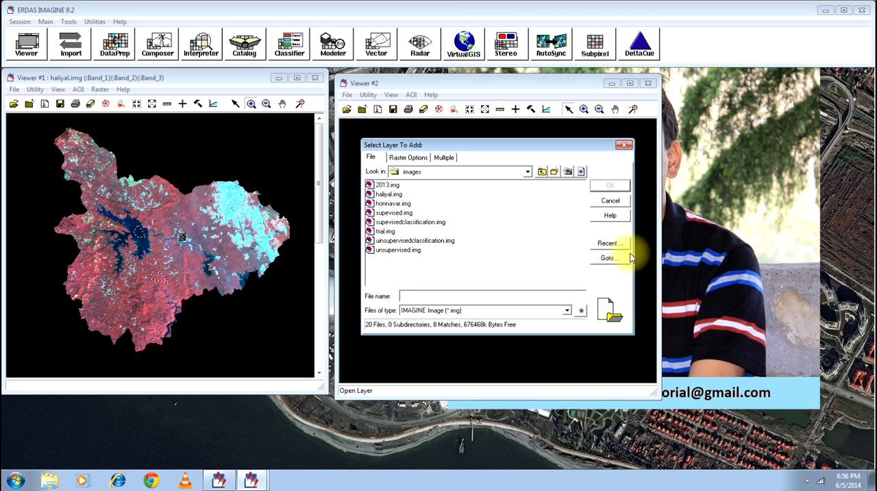
Step: Load supevisedclassification.img into Viewer #2 and zoom in on the classified district map
{"action": "left_click", "coordinate": [608, 243]}
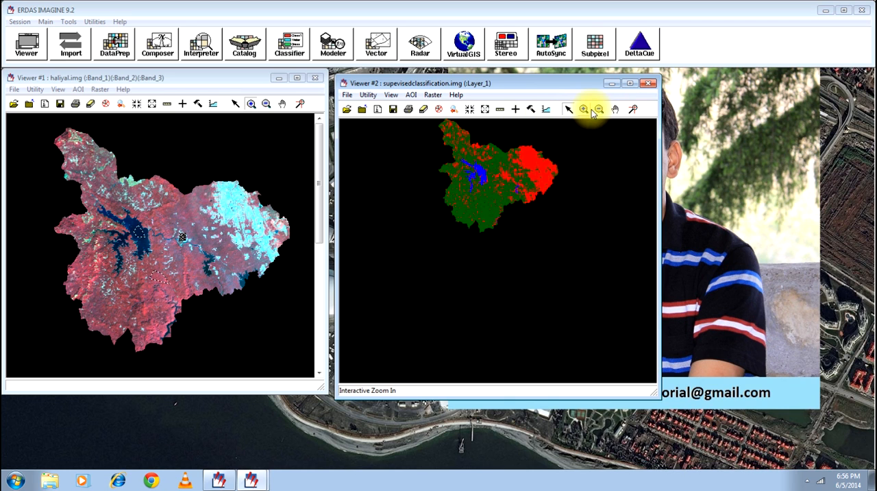
{"action": "left_click", "coordinate": [506, 190]}
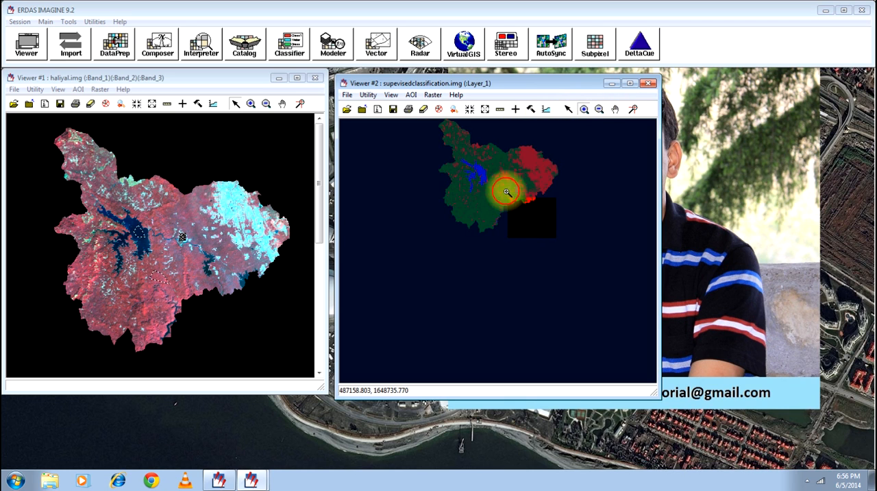